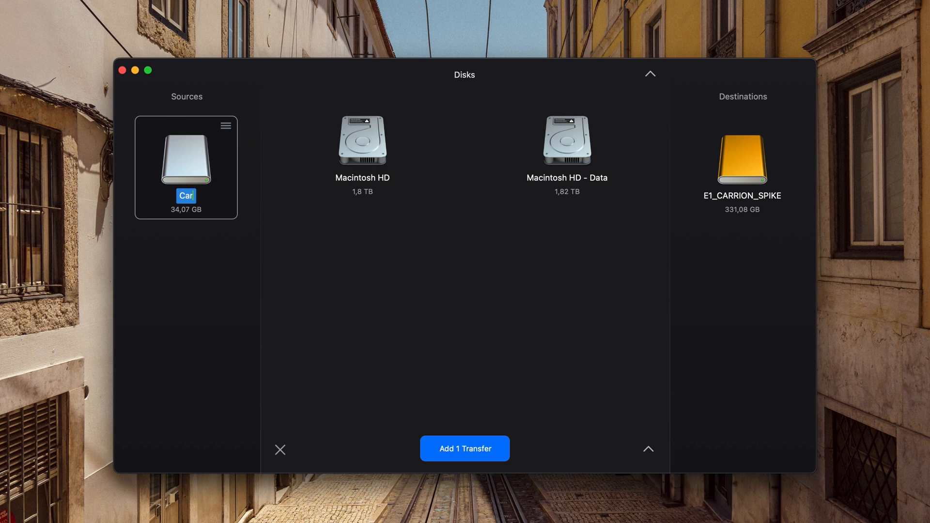
# Name the source card Card_001 and confirm it.
pyautogui.write('Card_001')
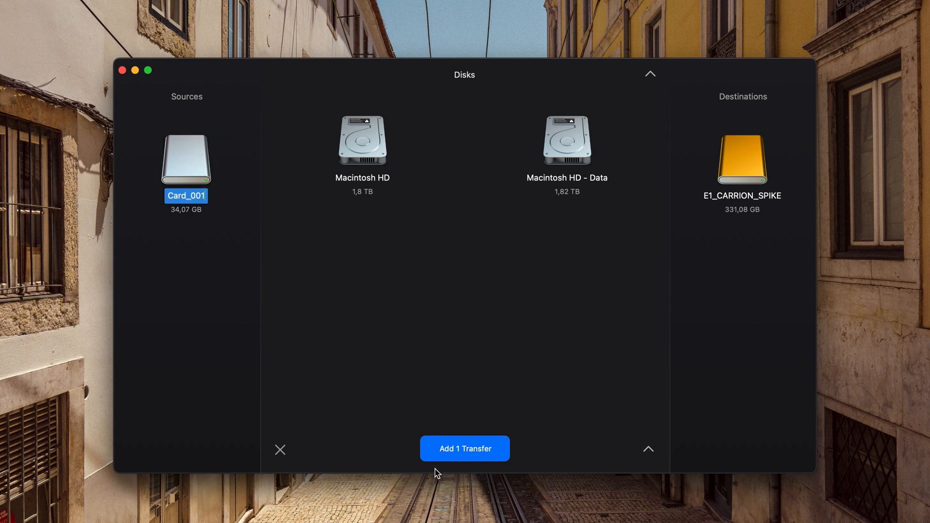
pyautogui.click(464, 447)
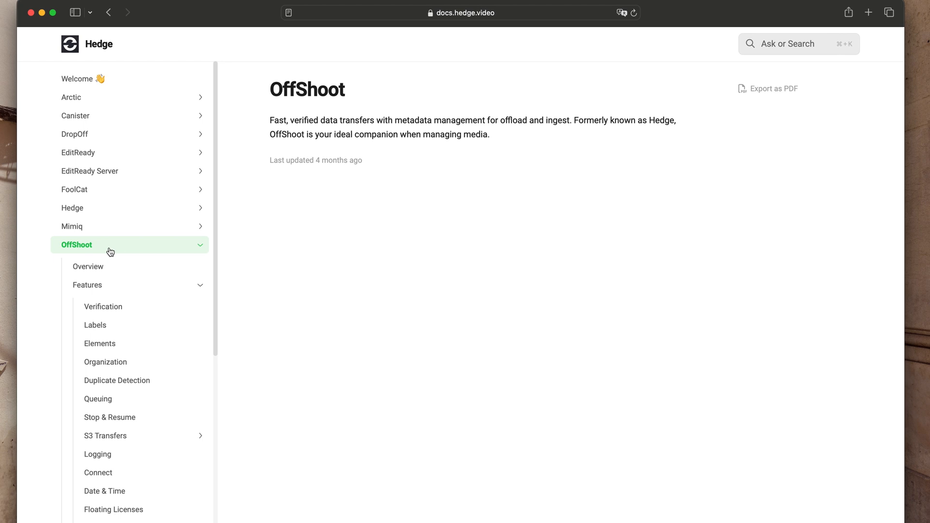
# Expand the OffShoot section in the Hedge docs sidebar.
pyautogui.click(102, 306)
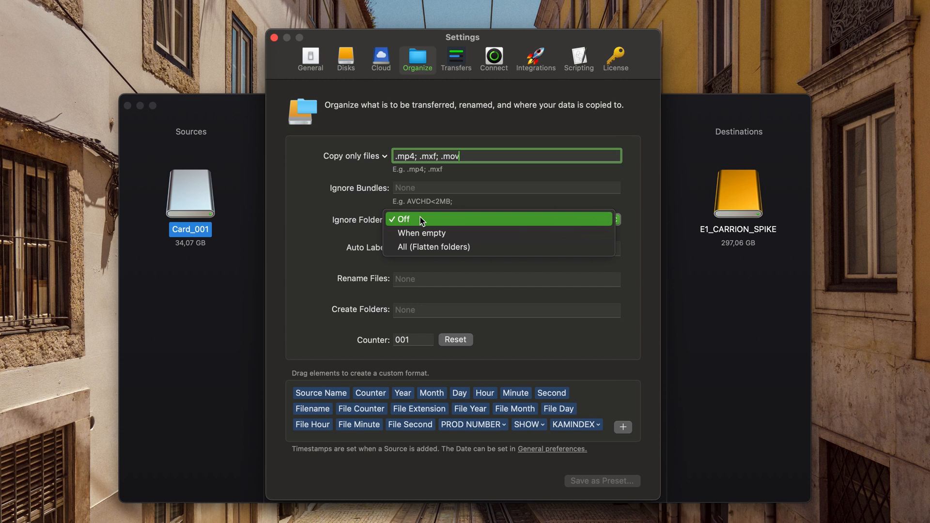
# Set Ignore Folders to All (flatten folders), then move to the Transfers settings.
pyautogui.click(434, 247)
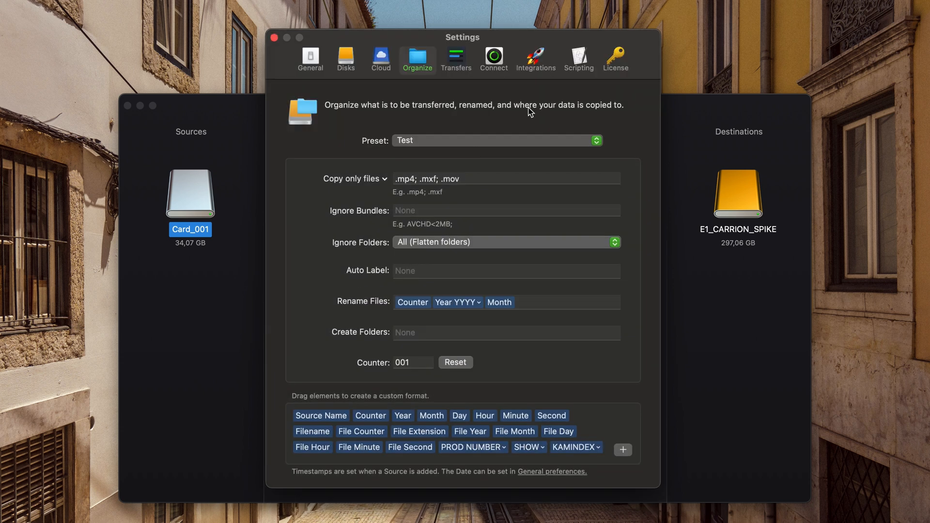
pyautogui.click(458, 60)
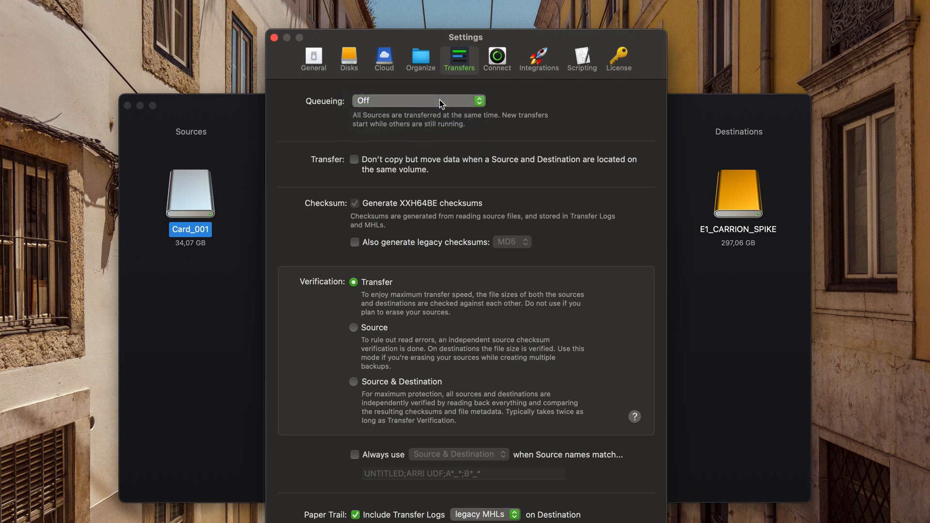
pyautogui.moveTo(532, 338)
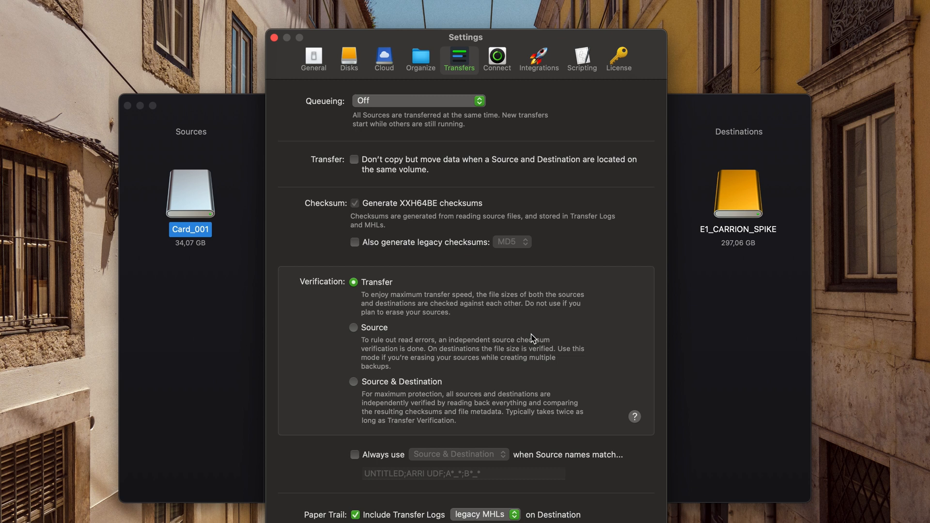
# Browse the Integrations settings for Codex, EditReady and Foolcat.
pyautogui.click(517, 59)
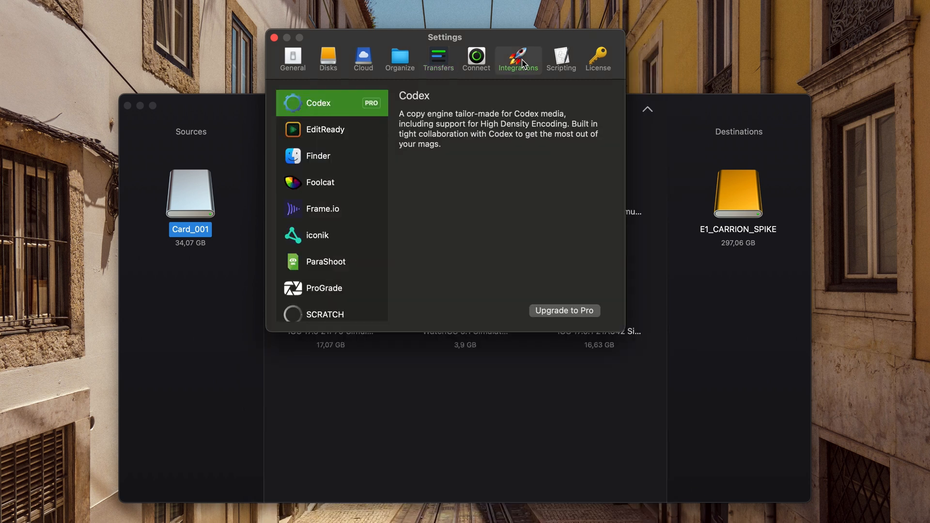
pyautogui.click(325, 129)
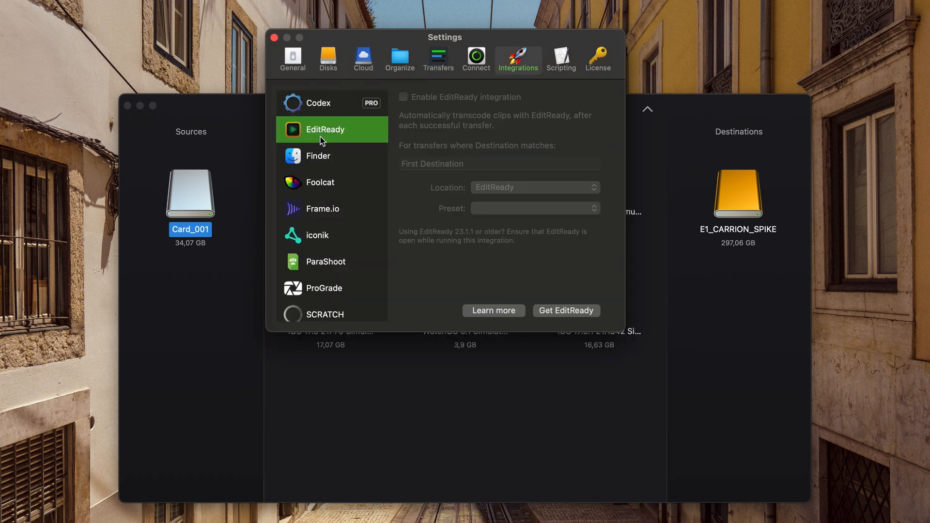
pyautogui.click(319, 182)
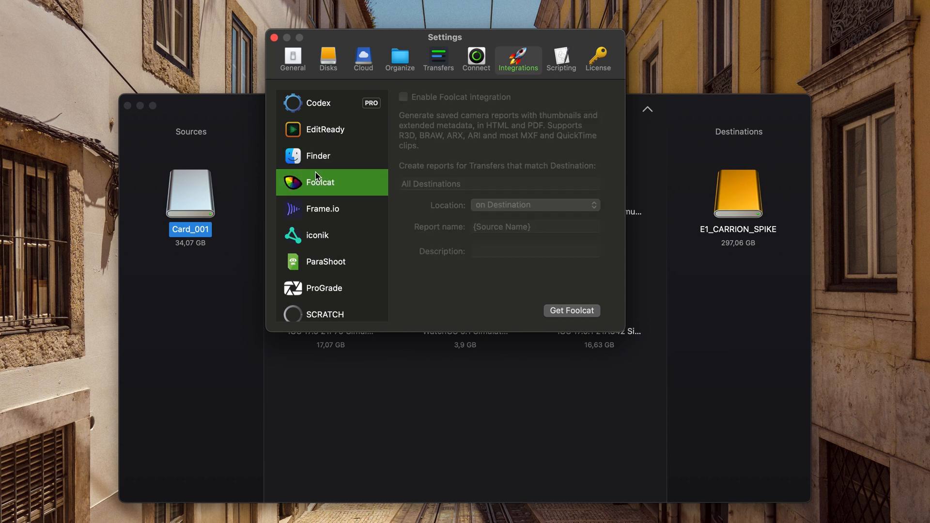
pyautogui.click(317, 235)
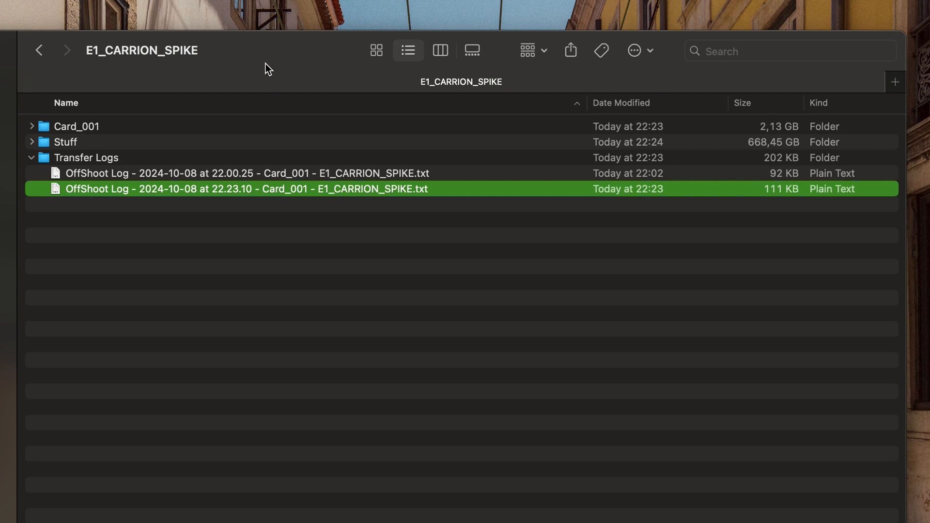
# Open the 22.23.10 OffShoot Log .txt in TextEdit to read the failed transfer report.
pyautogui.doubleClick(247, 189)
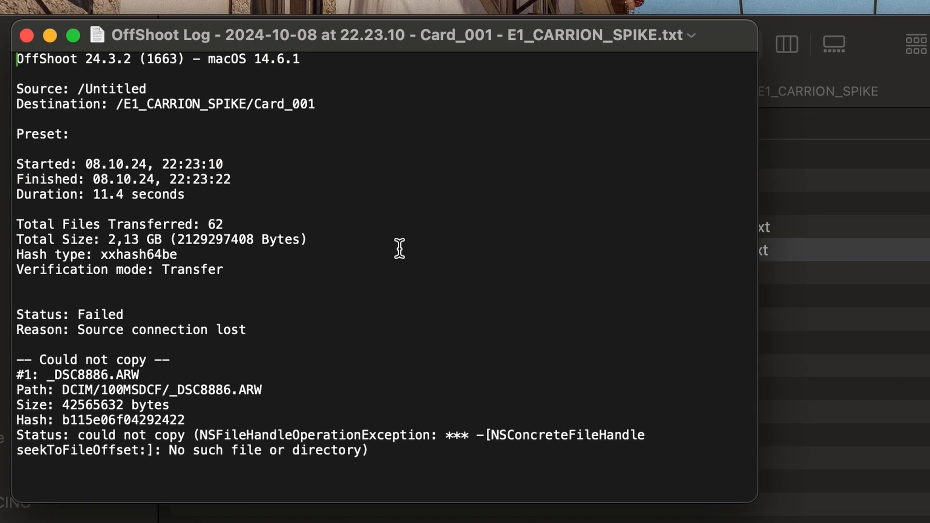
pyautogui.moveTo(20, 314)
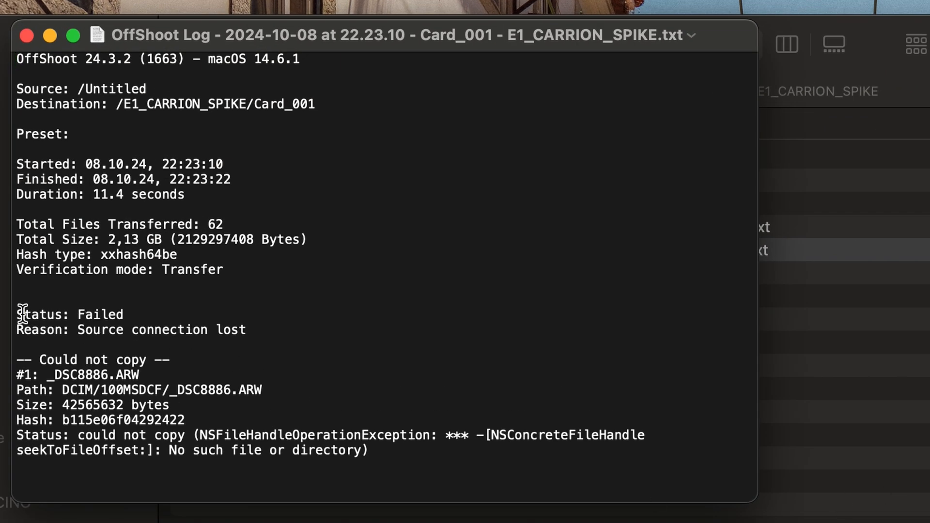